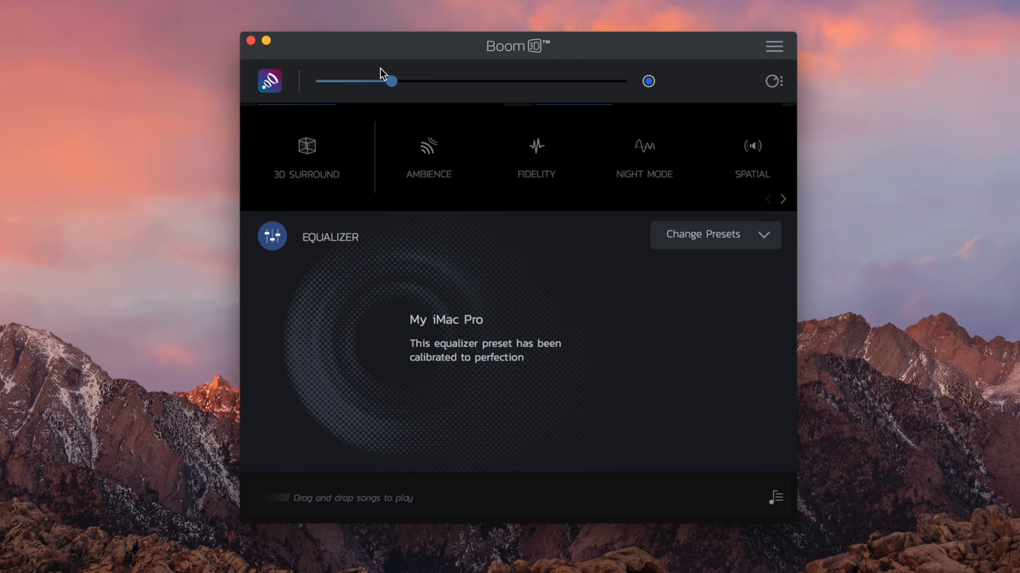
Raise the master volume slider from about a quarter to roughly two-thirds.
drag(390, 80, 520, 79)
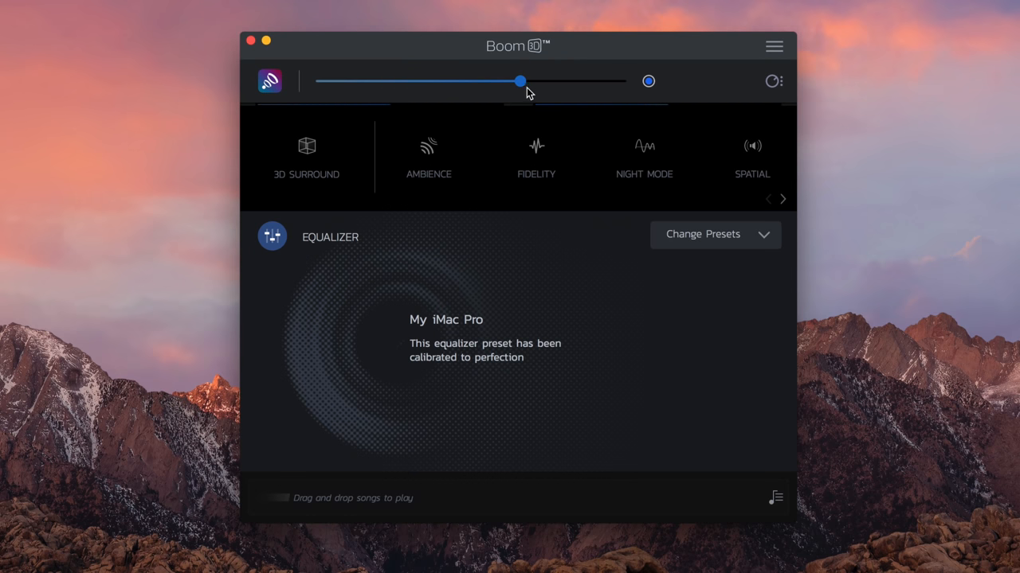
Enable the Apps Volume Controller and lower Final Cut Pro to about three-quarters and iTunes to two-thirds.
click(773, 80)
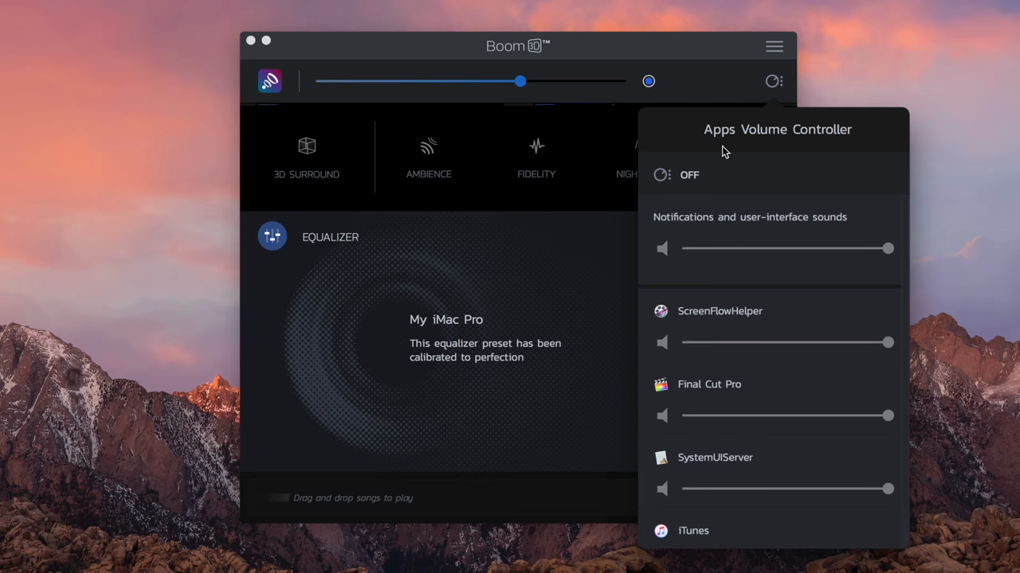
click(662, 174)
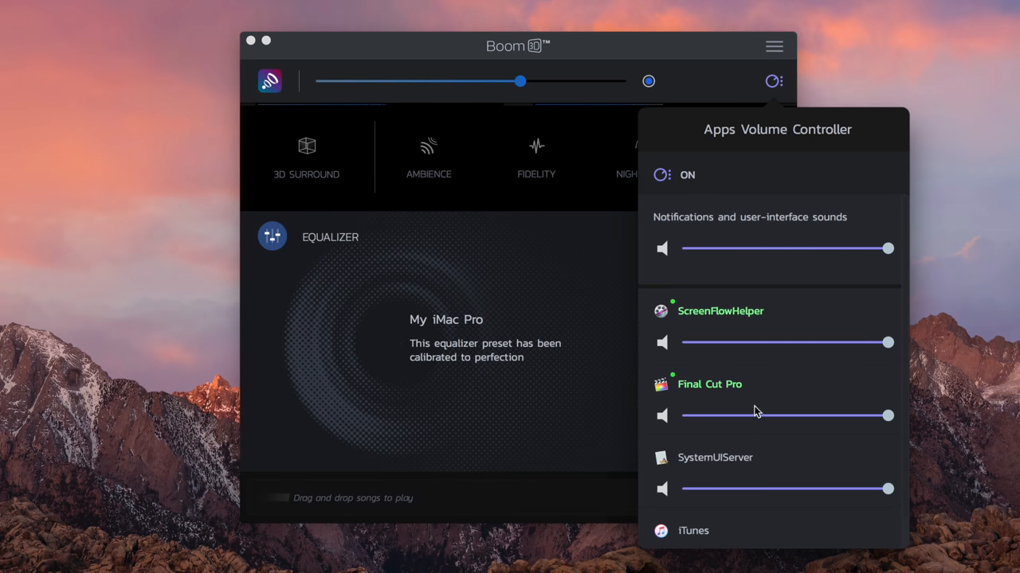
scroll(down, 3)
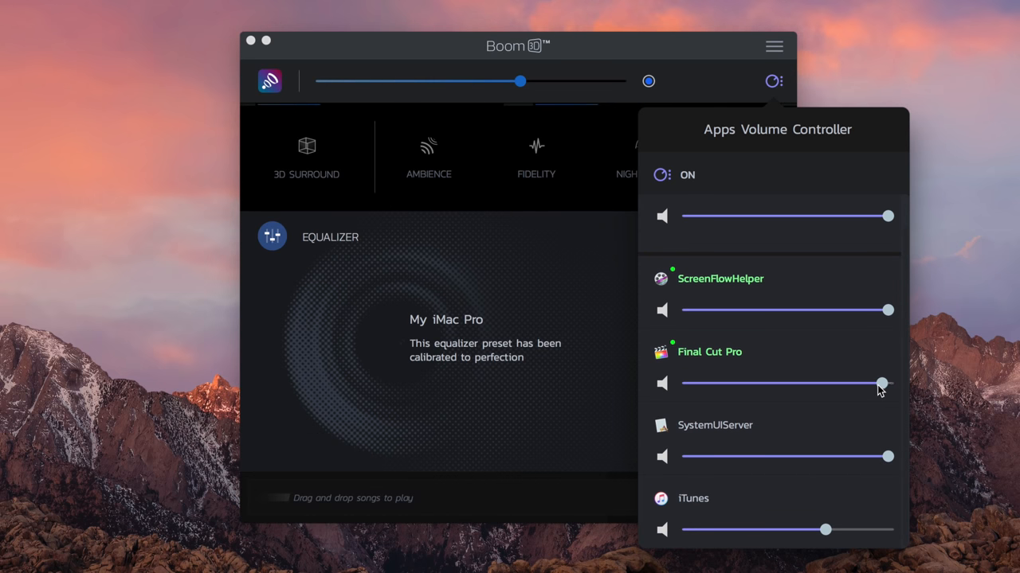
drag(880, 382, 832, 382)
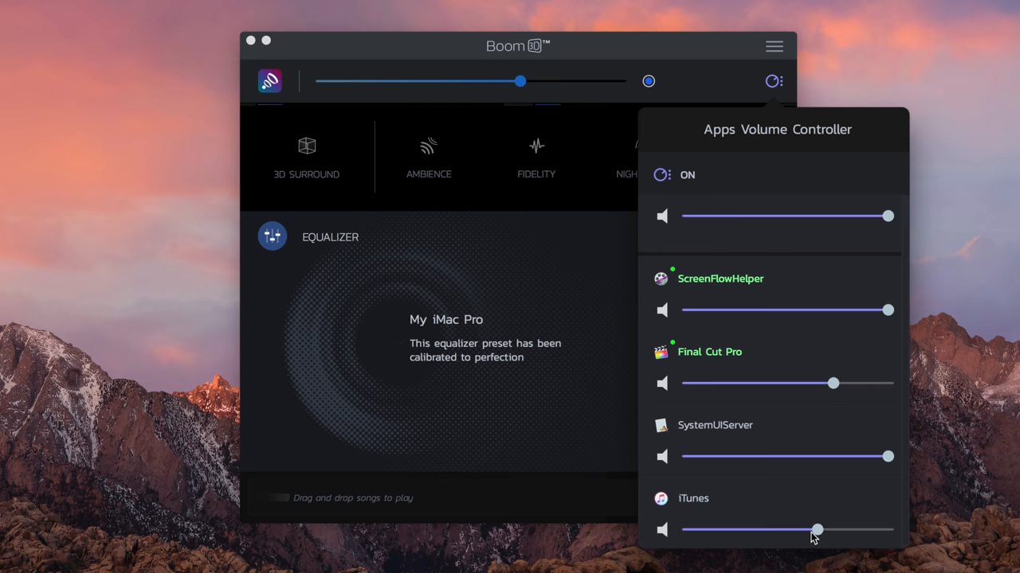
drag(815, 529, 845, 529)
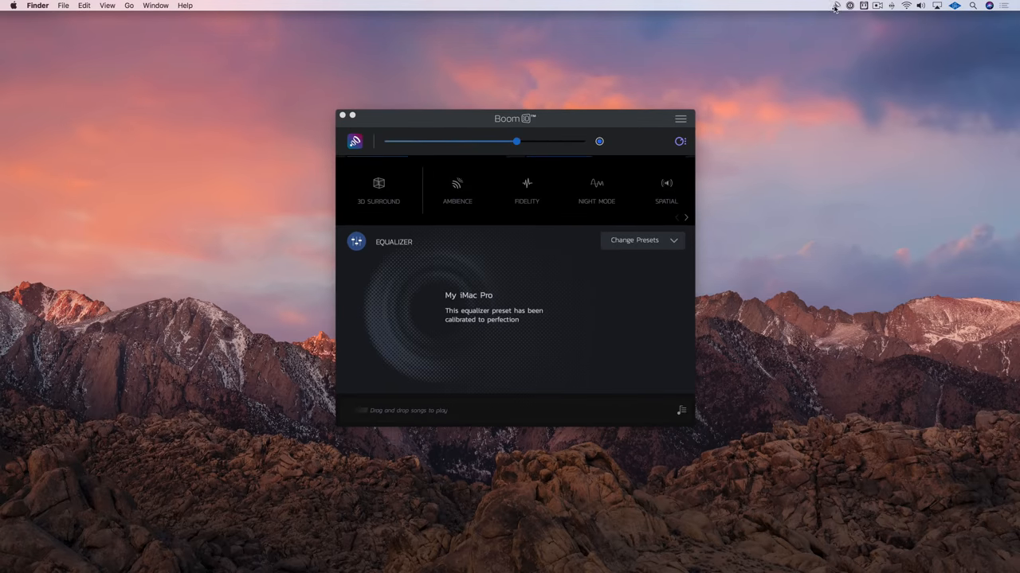
click(735, 6)
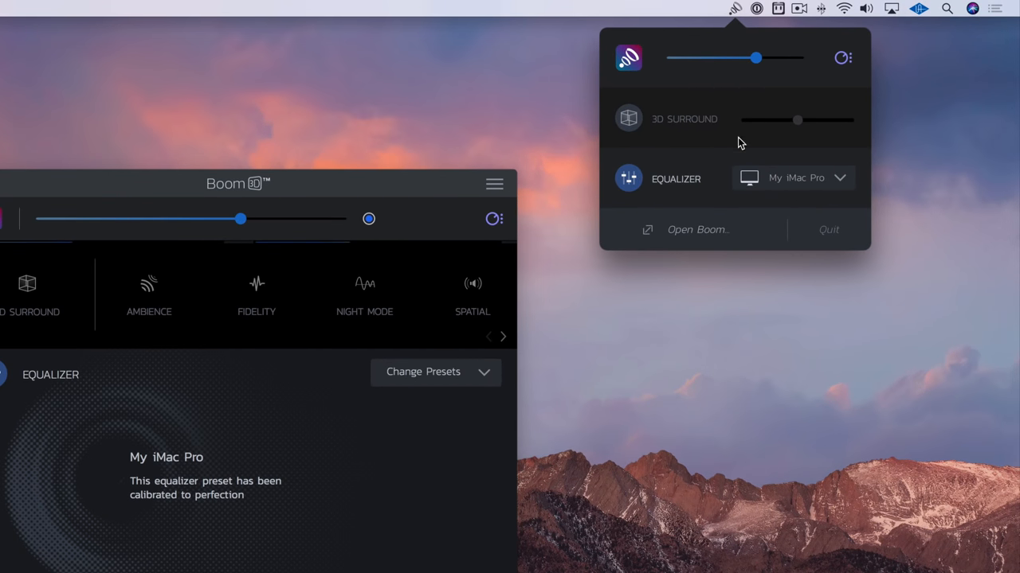
mouse_move(720, 179)
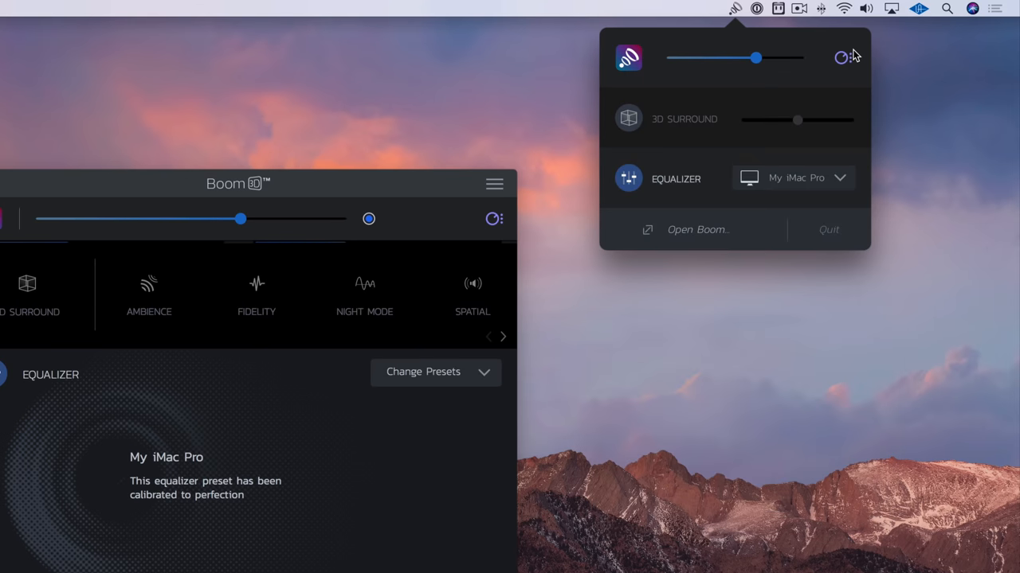
mouse_move(720, 163)
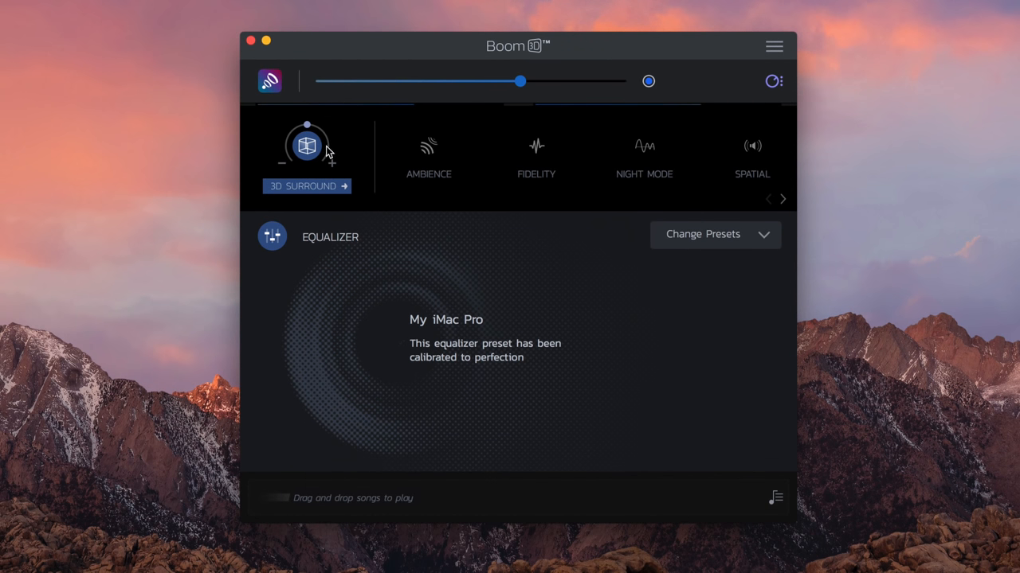
Switch on 3D Surround, then enable the Ambience effect.
click(714, 234)
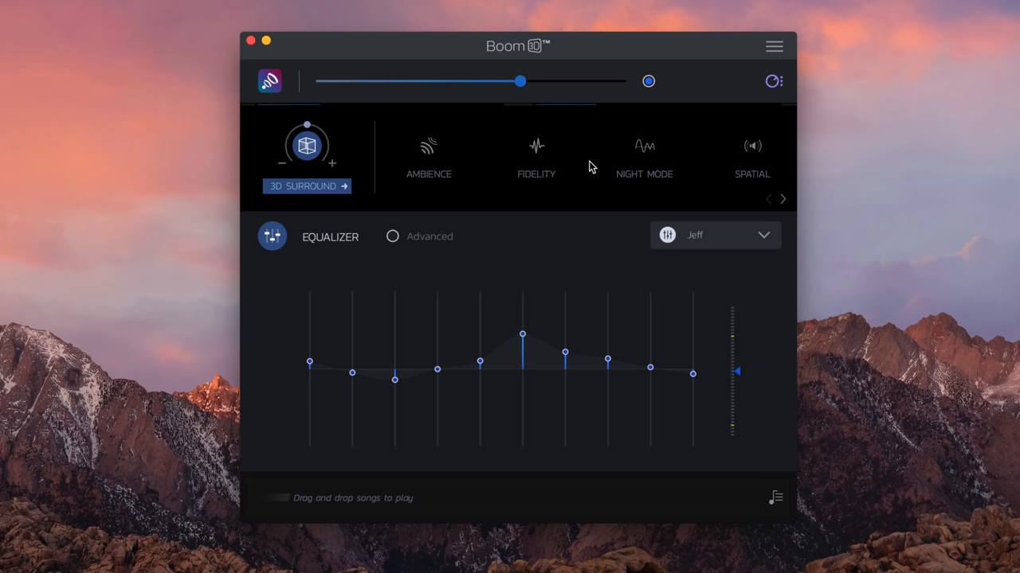
click(428, 151)
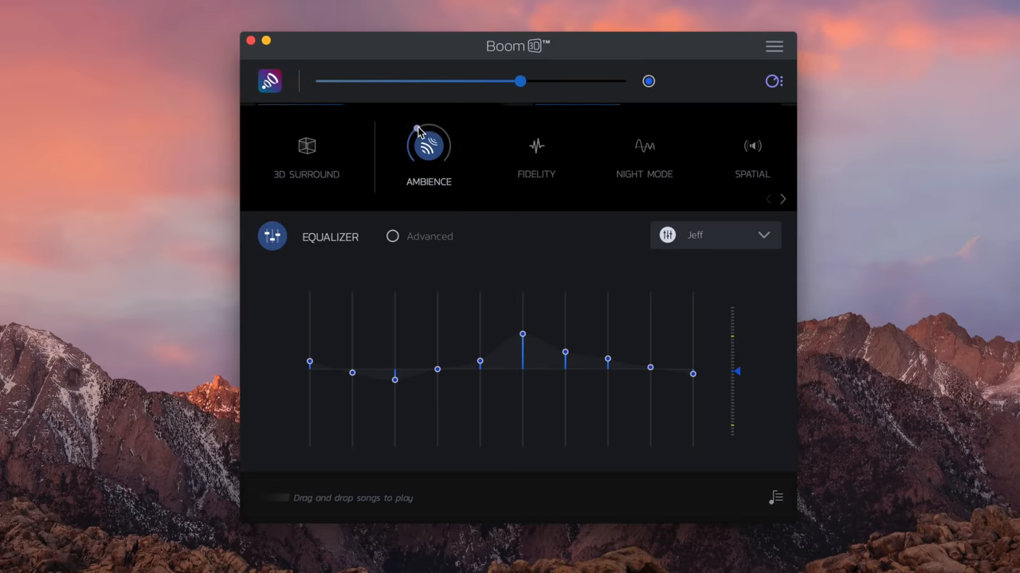
Switch on the Fidelity effect while songs play in the built-in player.
click(429, 145)
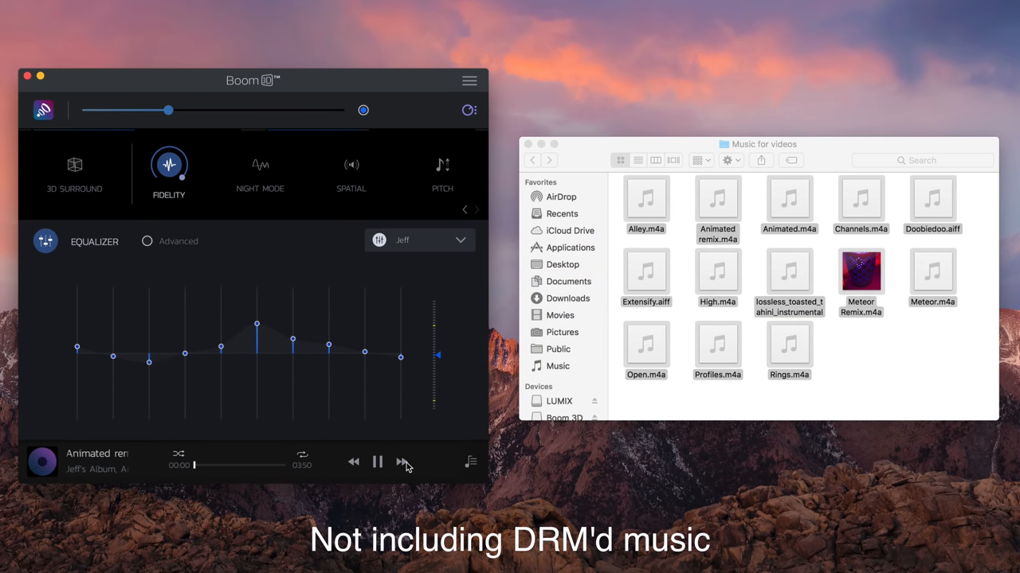
Bring up the 7-day trial notice with purchase, continue-trial and registration options.
click(470, 462)
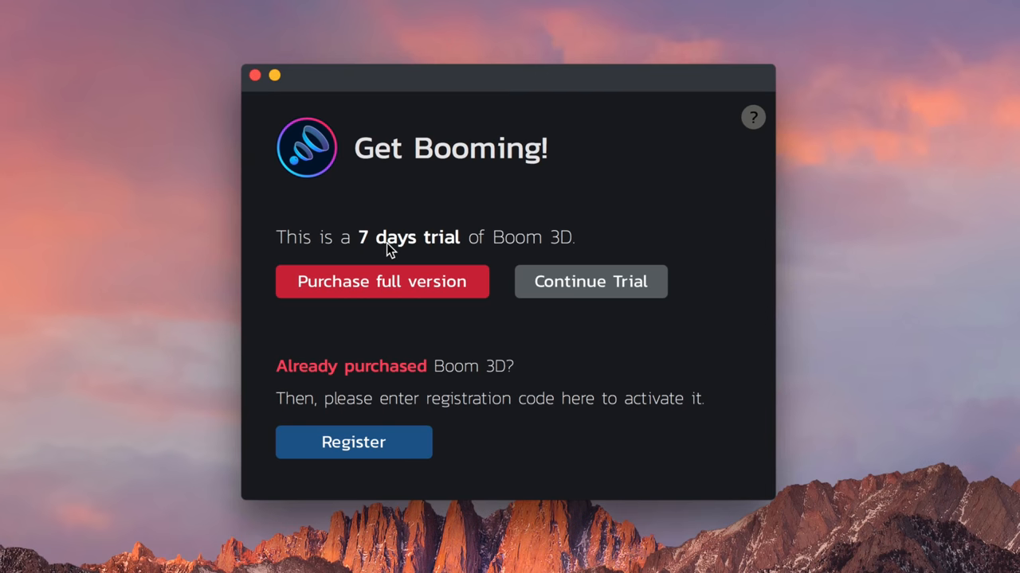
Choose Continue Trial in the Get Booming dialog, showing the 3D Surround On animation.
click(589, 280)
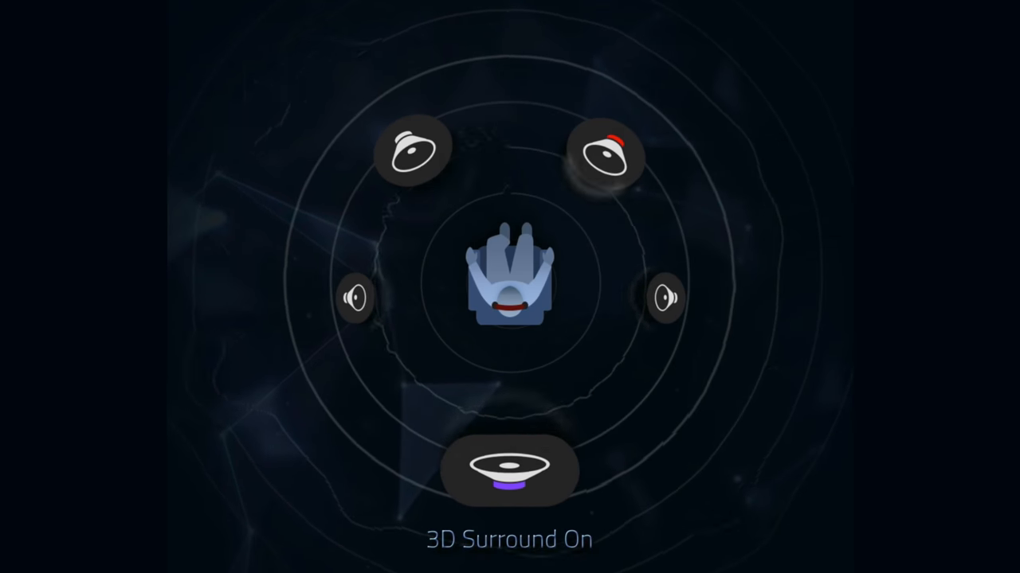